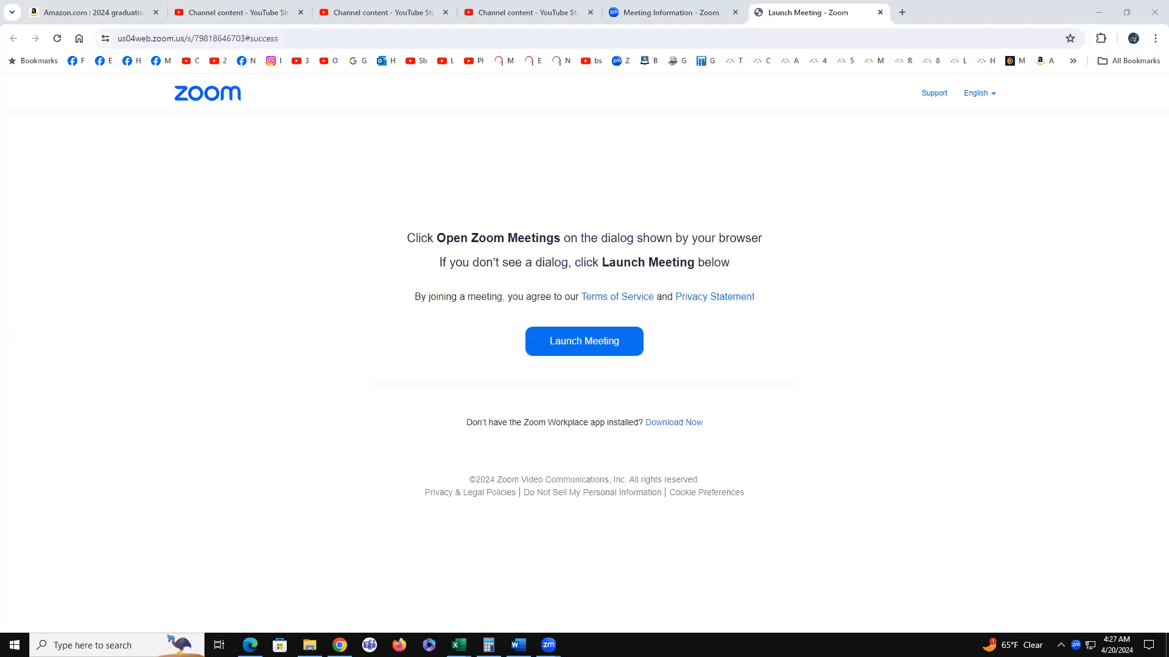
{"action": "mouse_move", "coordinate": [624, 290]}
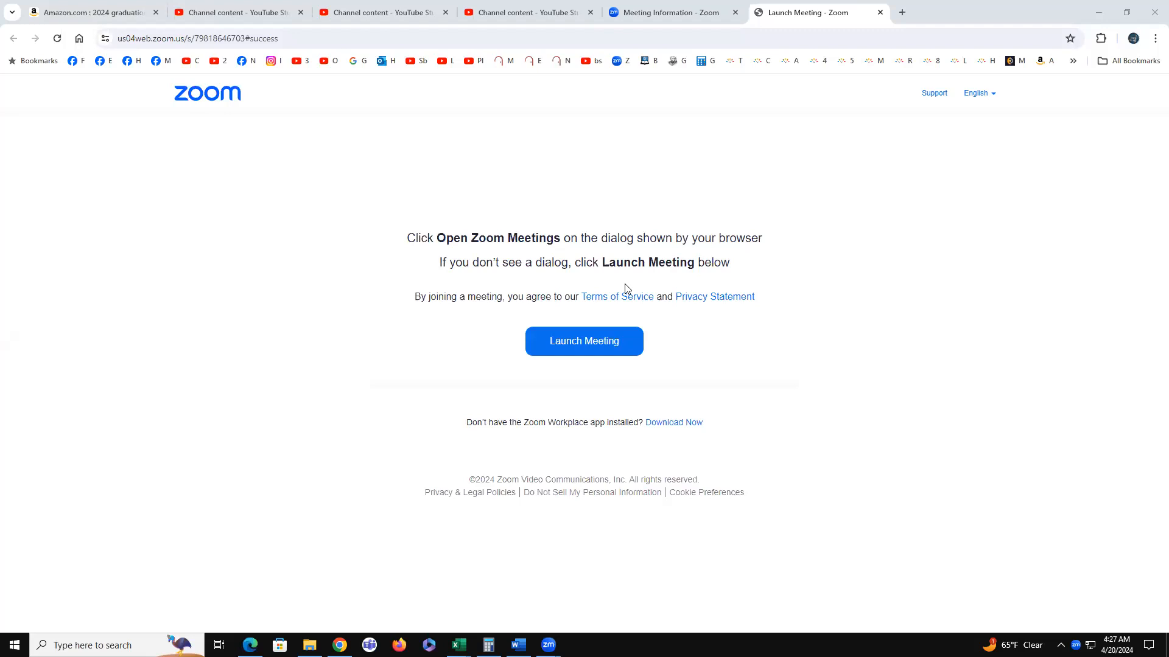
{"action": "mouse_move", "coordinate": [527, 55]}
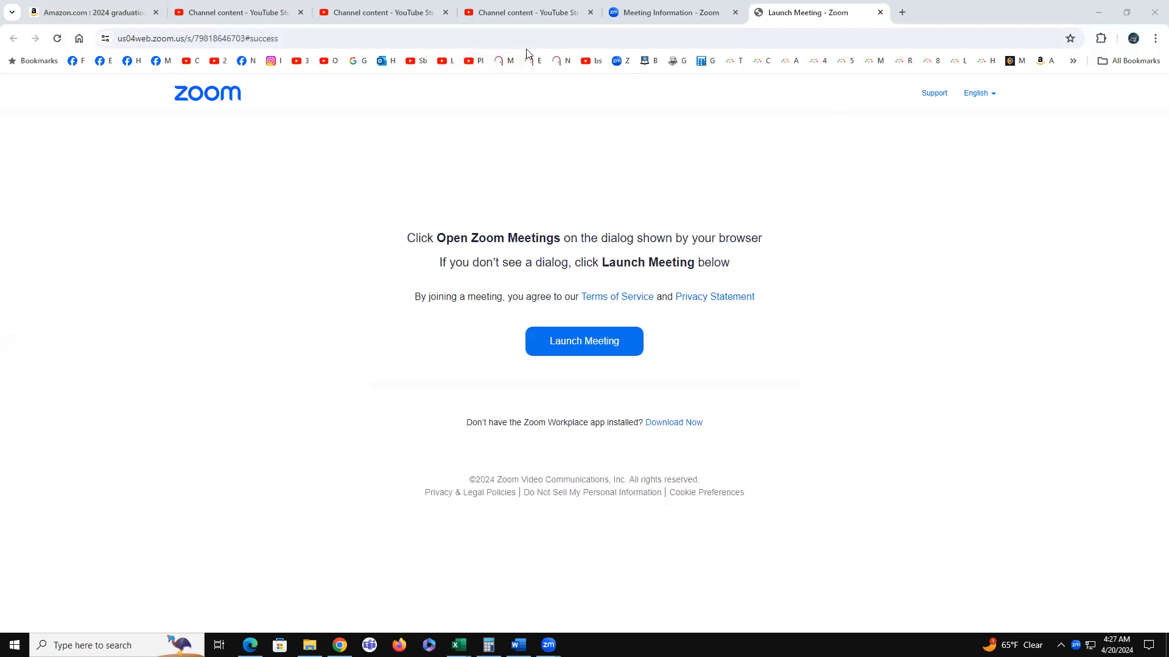
{"action": "mouse_move", "coordinate": [501, 198]}
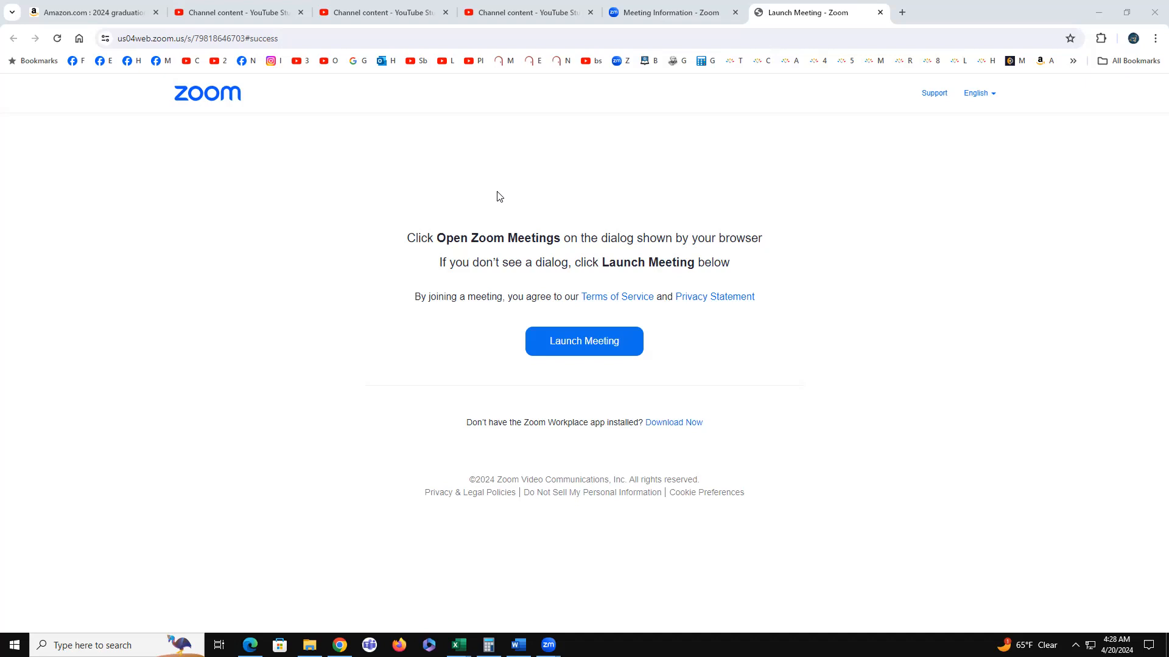
{"action": "mouse_move", "coordinate": [477, 68]}
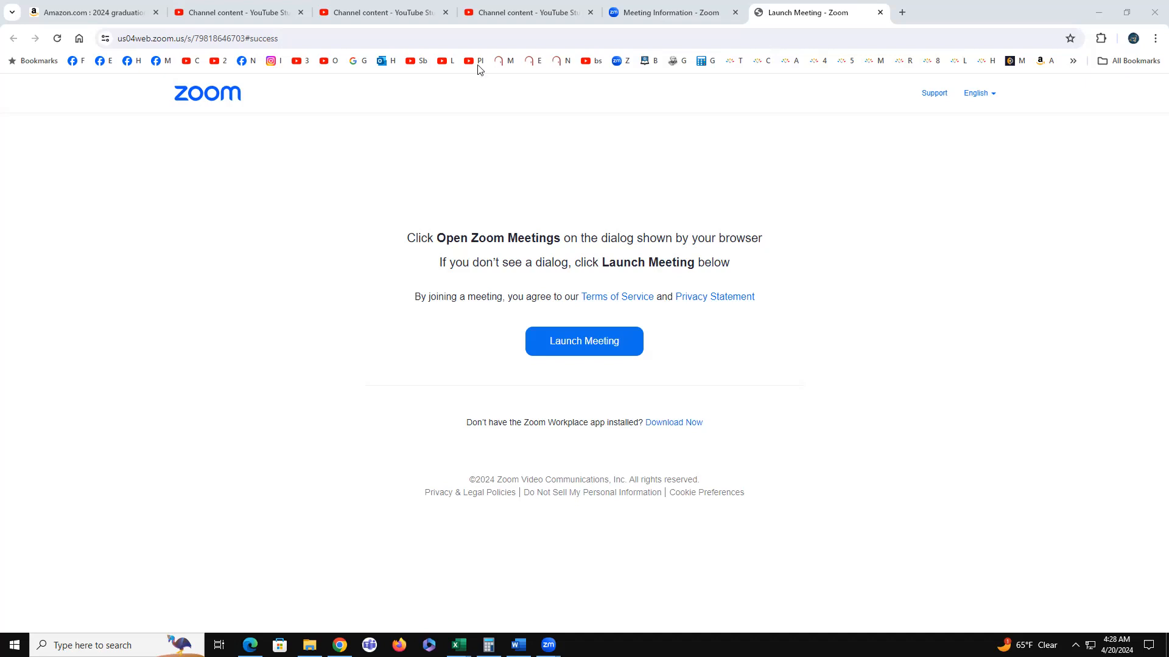